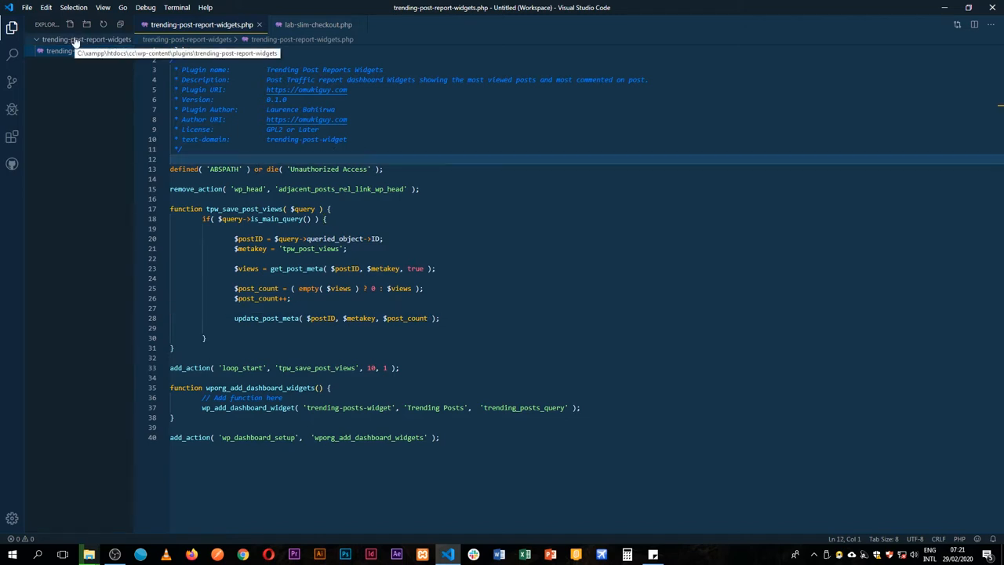
Add extension.php to the plugin folder with function tpw_save_post_views() that echoes 'hello'.
right_click(59, 51)
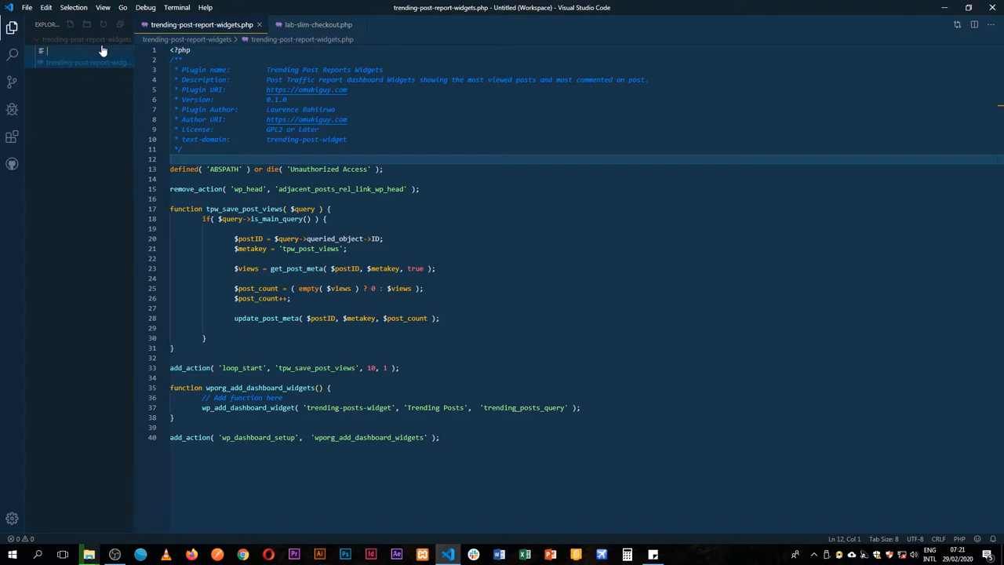
text(extension.php)
text(function)
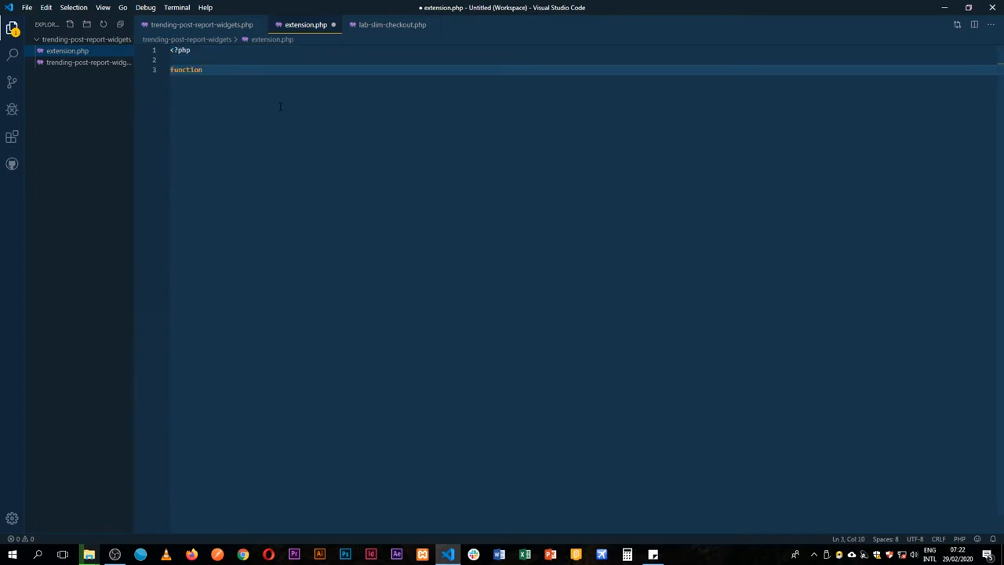
text(tpw_save_post_views() {)
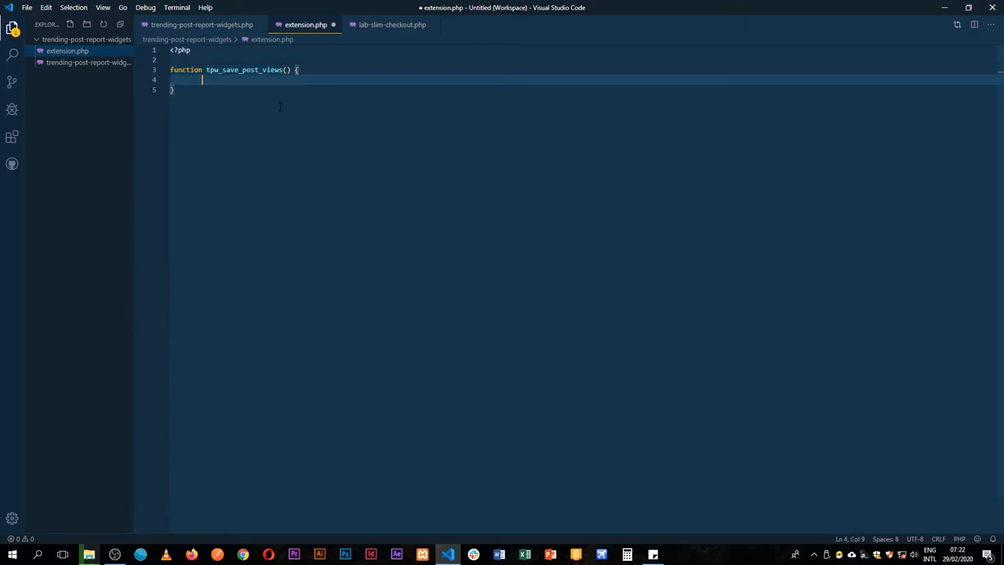
text(echo hel)
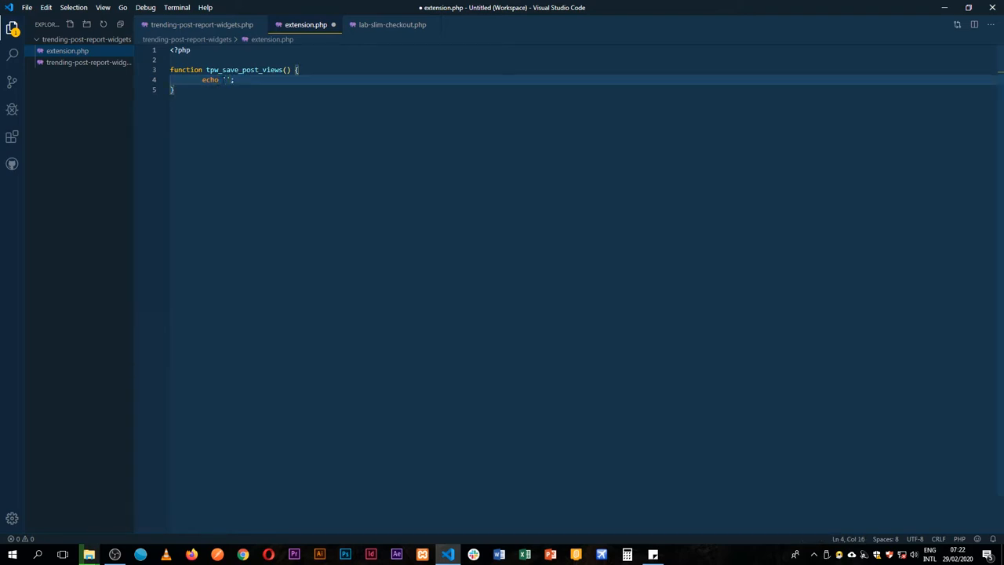
text(hello)
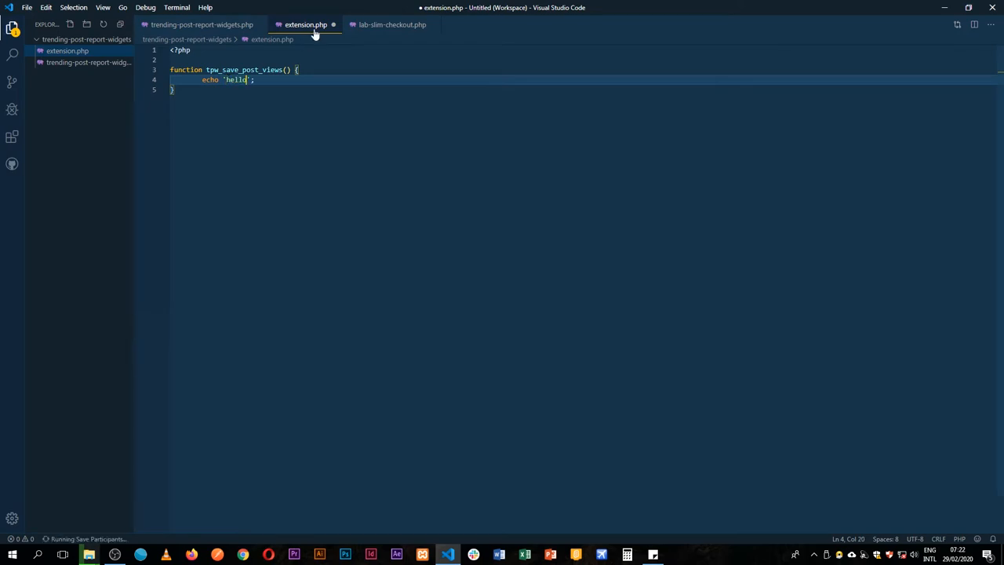
Close lab-slim-checkout.php and add require_once( __DIR__ . '/extension.php'); below the ABSPATH check.
click(200, 25)
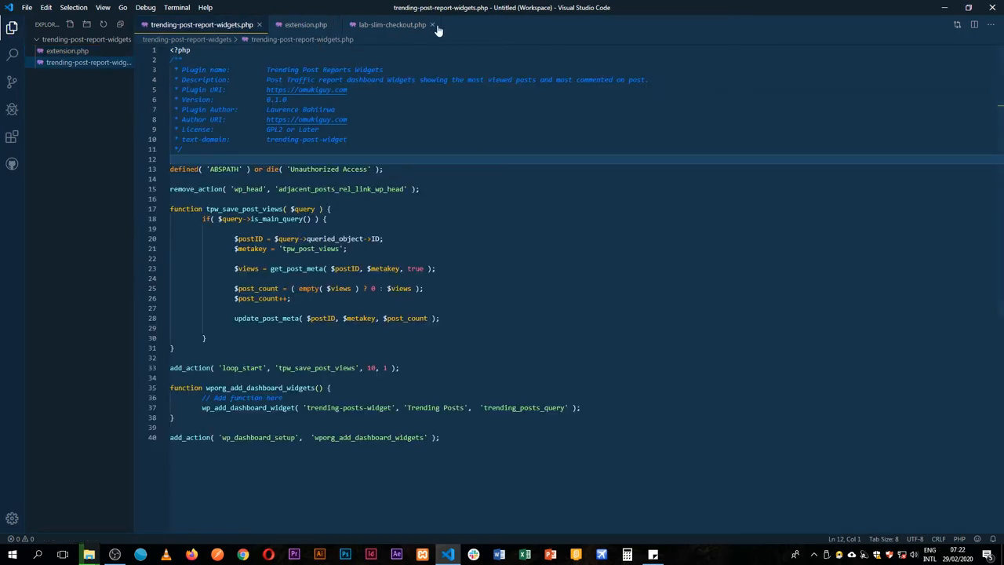
click(432, 24)
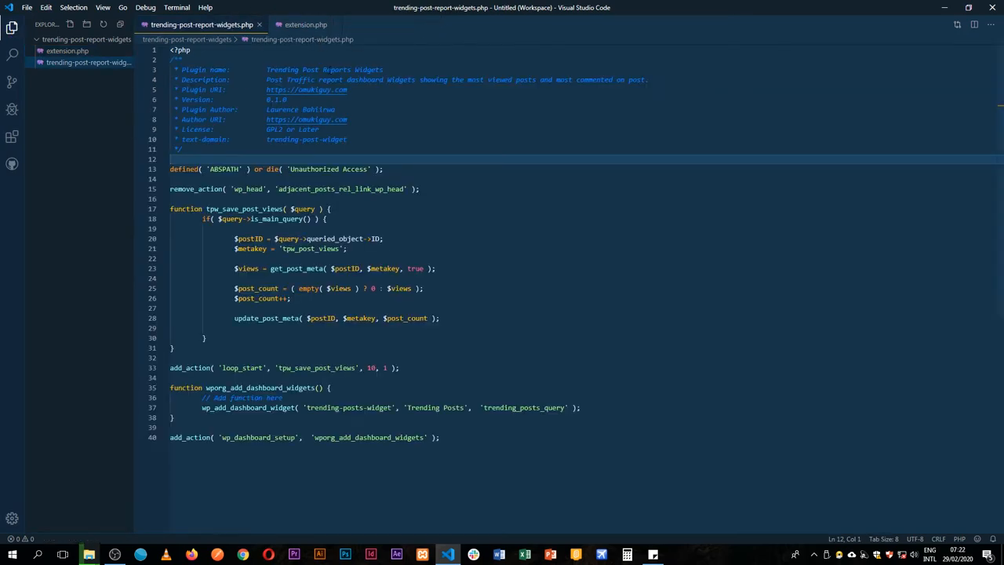
key(Enter)
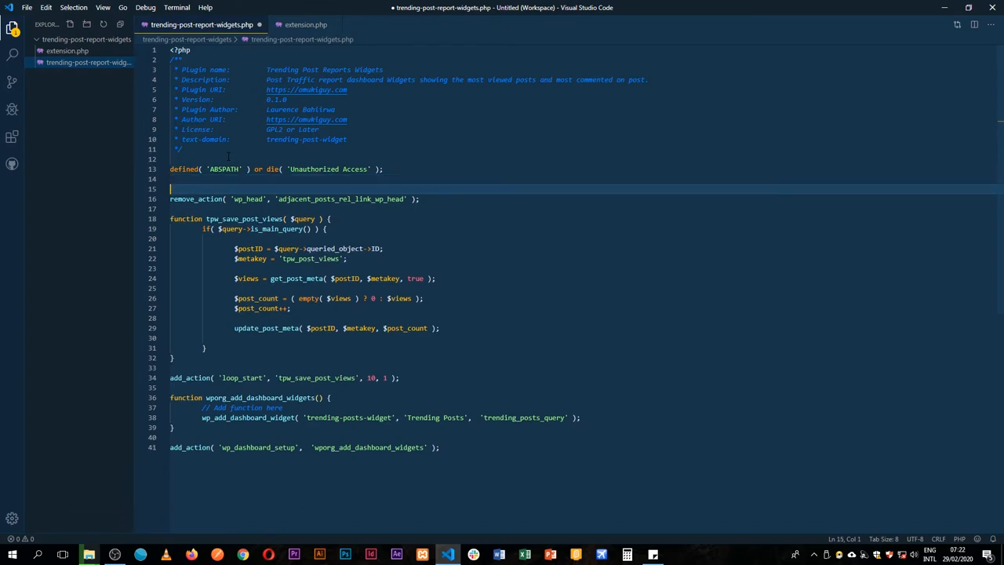
text(require)
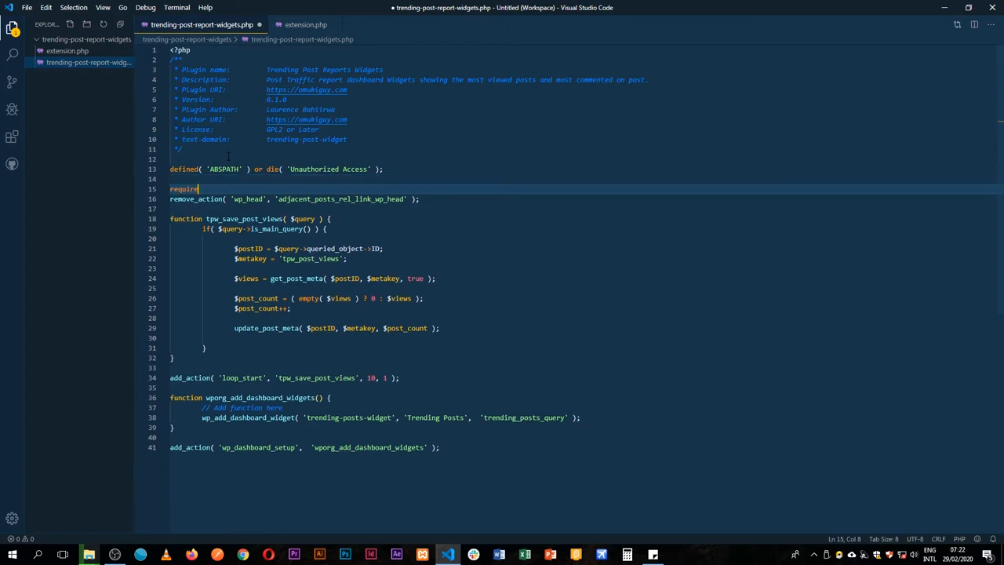
text(_once)
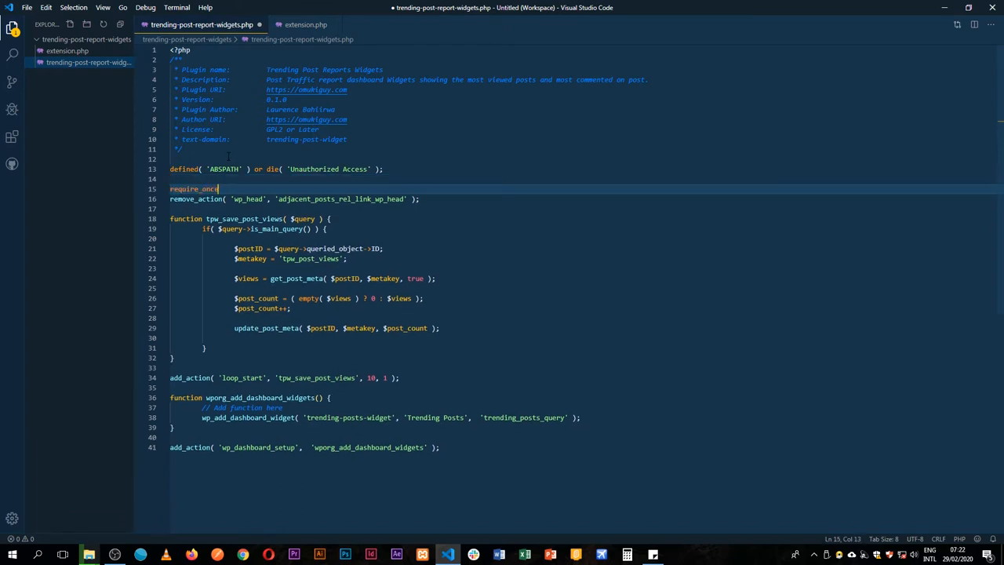
text(();)
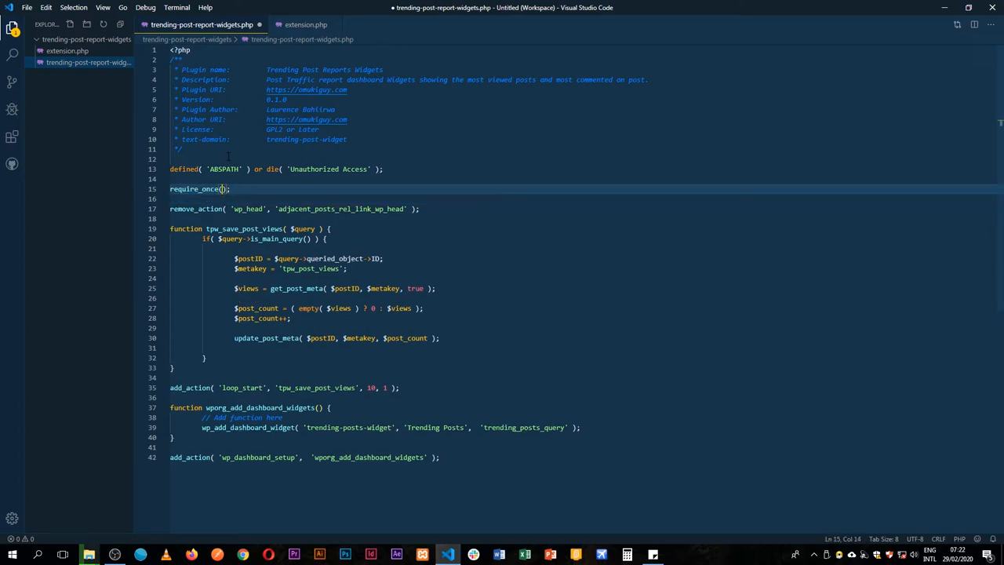
text(__DIR__ . '/extension.php')
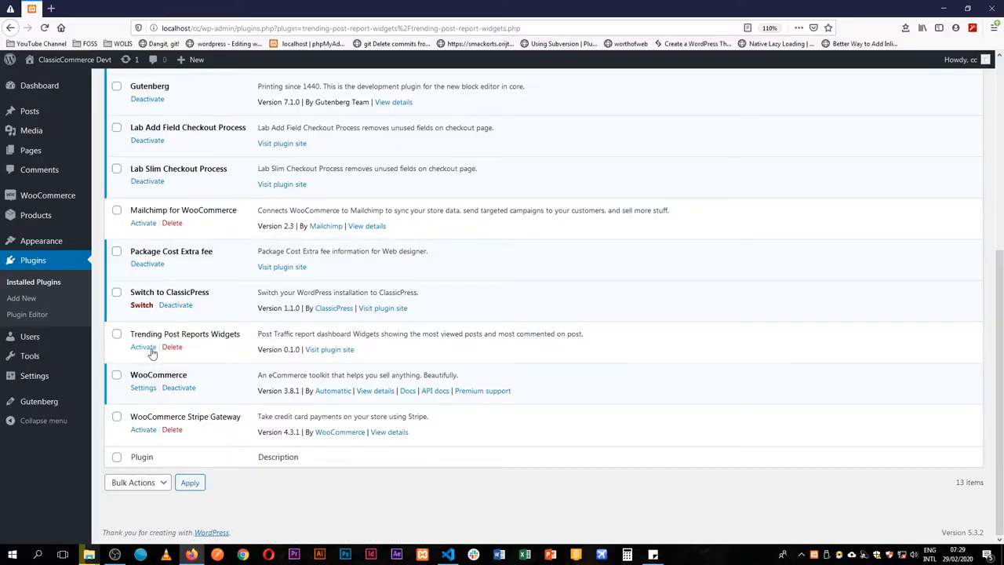
Activate Trending Post Reports Widgets and read the tpw_save_post_views redeclare fatal error.
click(143, 347)
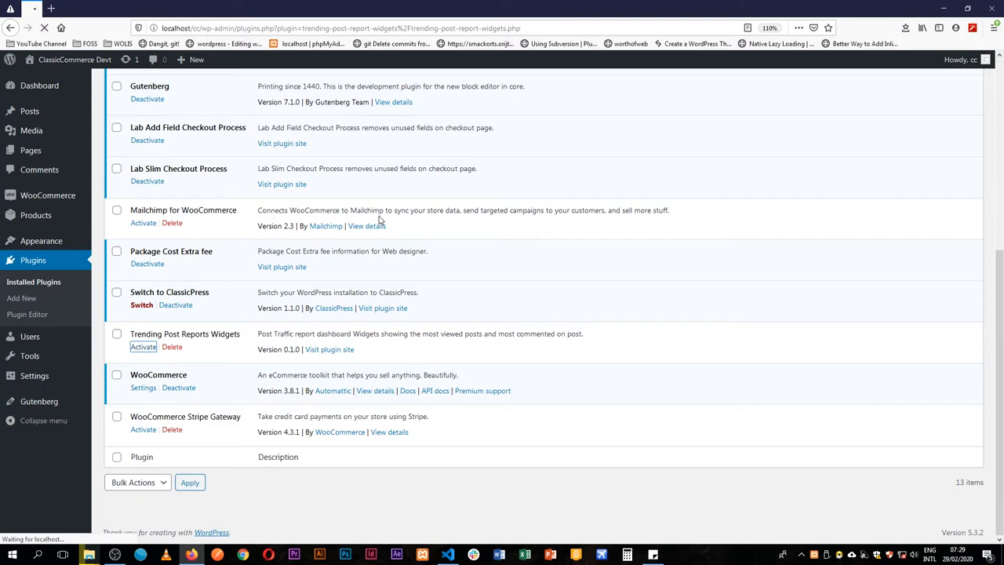
click(142, 347)
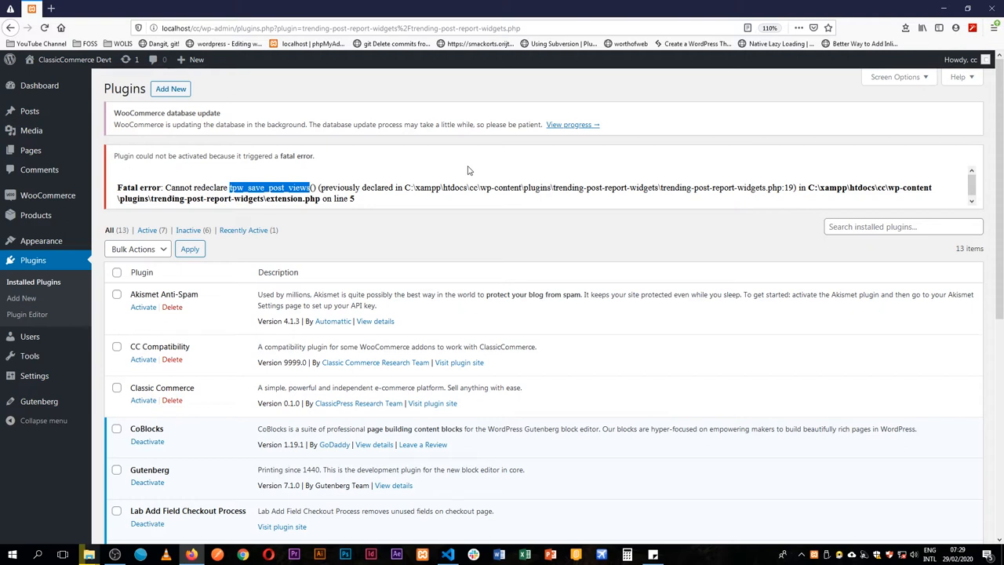
mouse_move(433, 391)
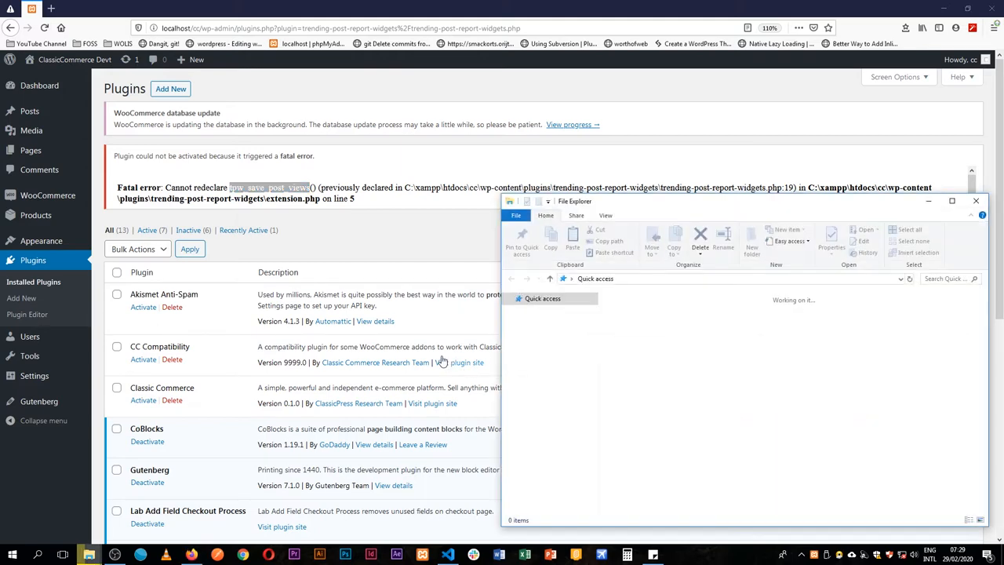
Open File Explorer on the Documents folder under This PC.
click(542, 298)
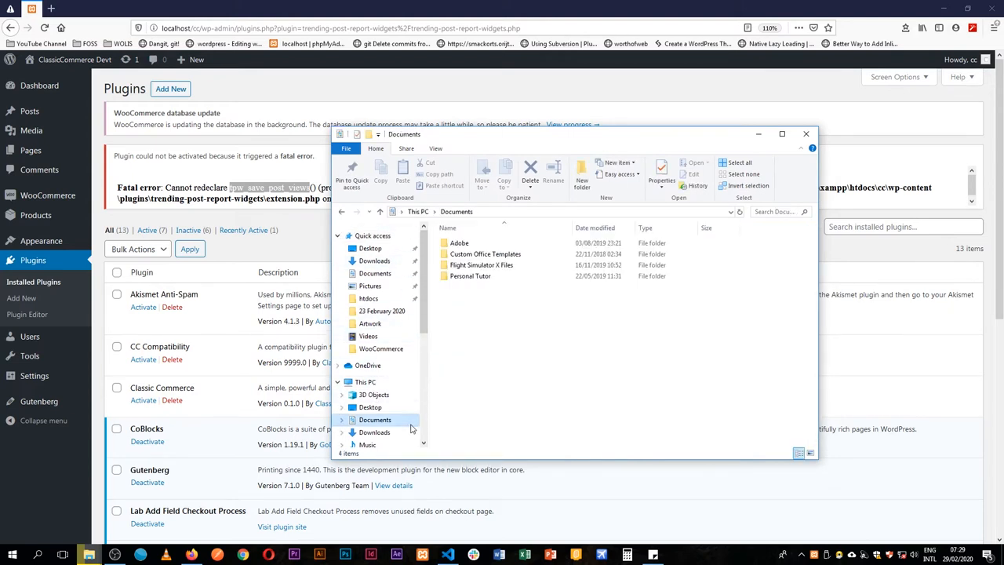
click(459, 243)
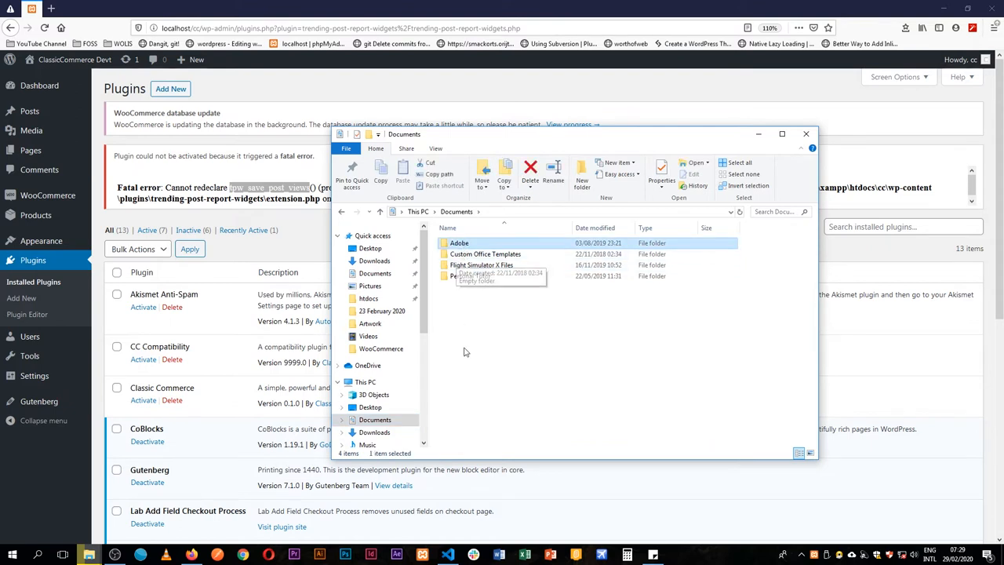
double_click(479, 275)
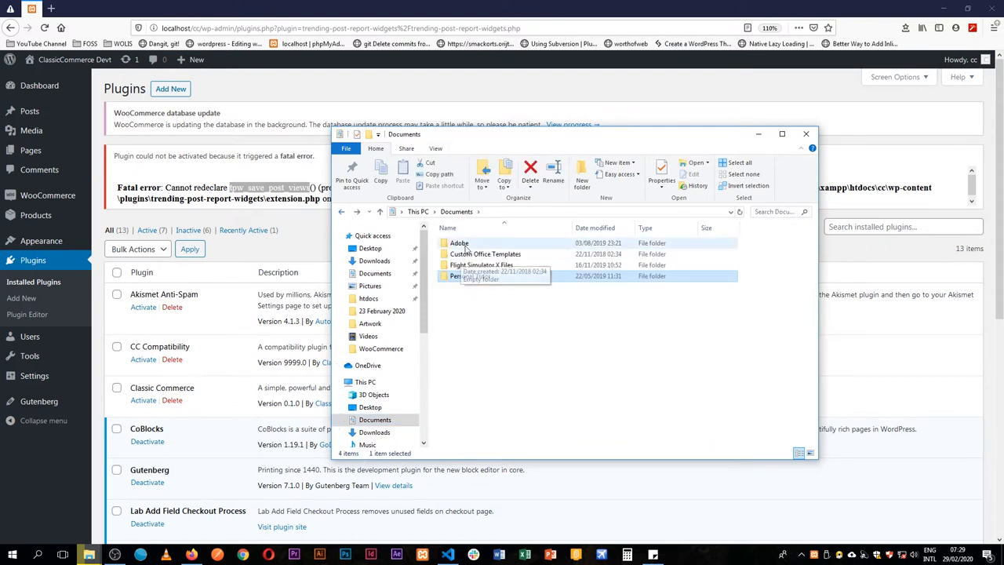
mouse_move(459, 243)
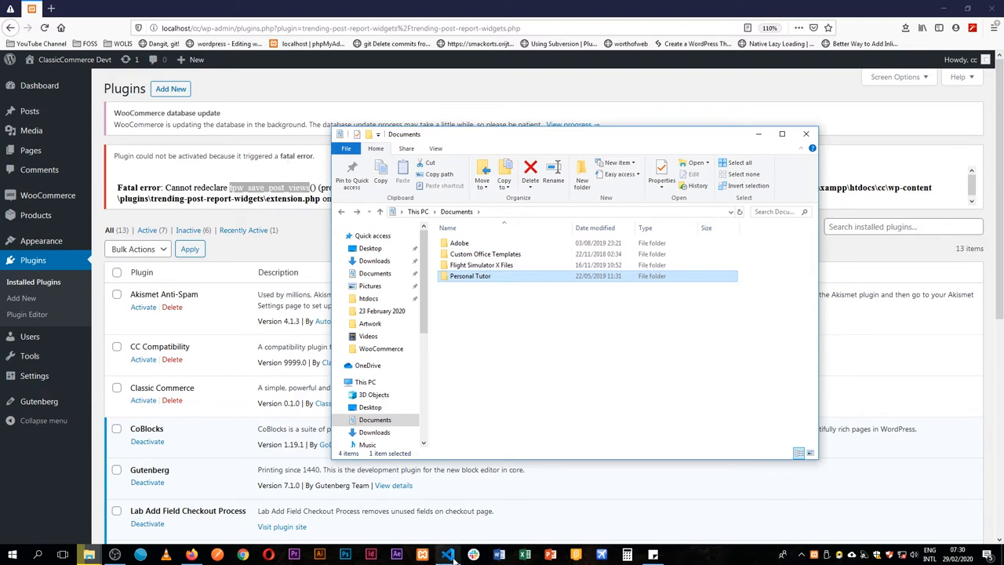
Drop the tpw_ prefix so extension.php and the loop_start hook use save_post_views.
click(447, 554)
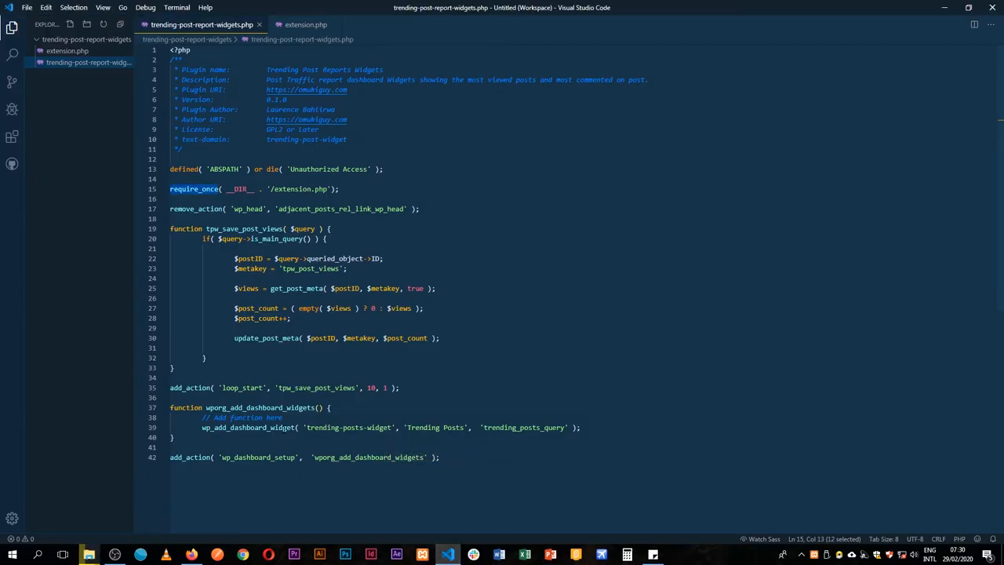
click(279, 388)
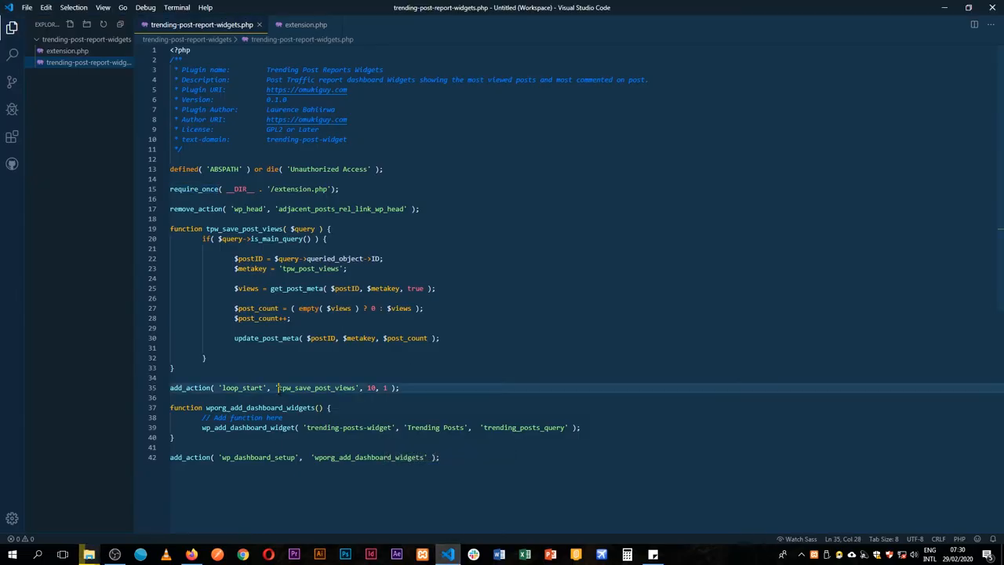
double_click(284, 387)
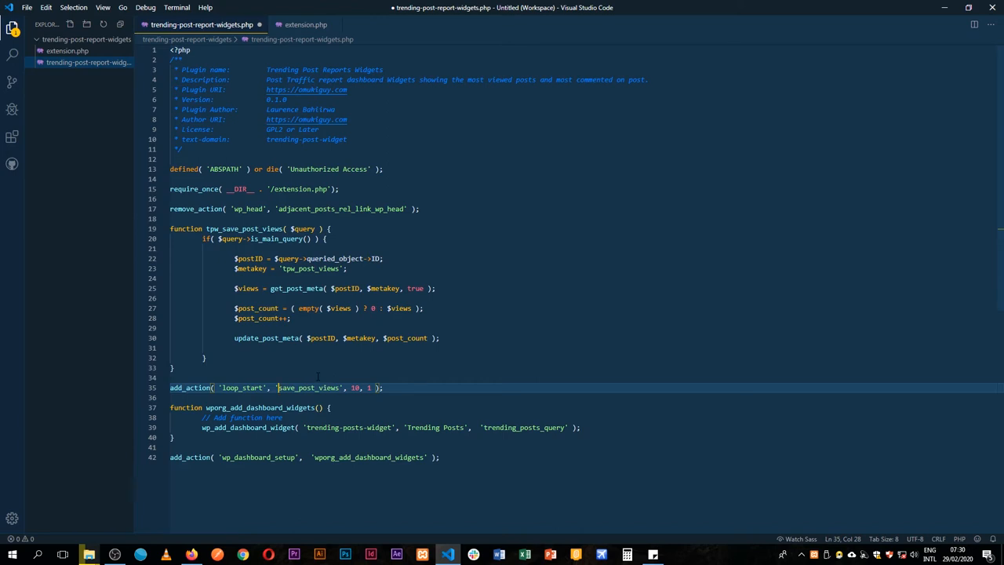
click(306, 24)
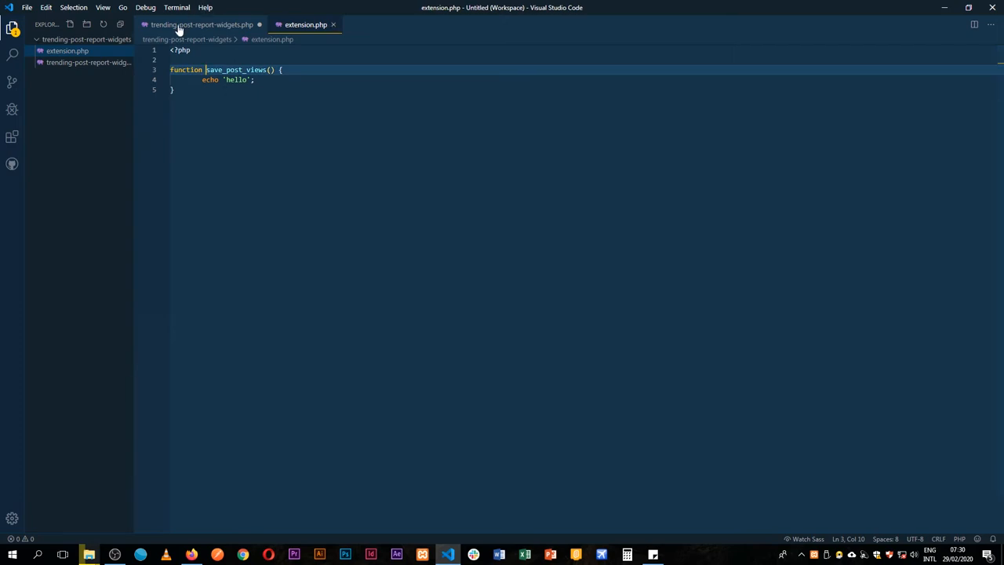
click(196, 24)
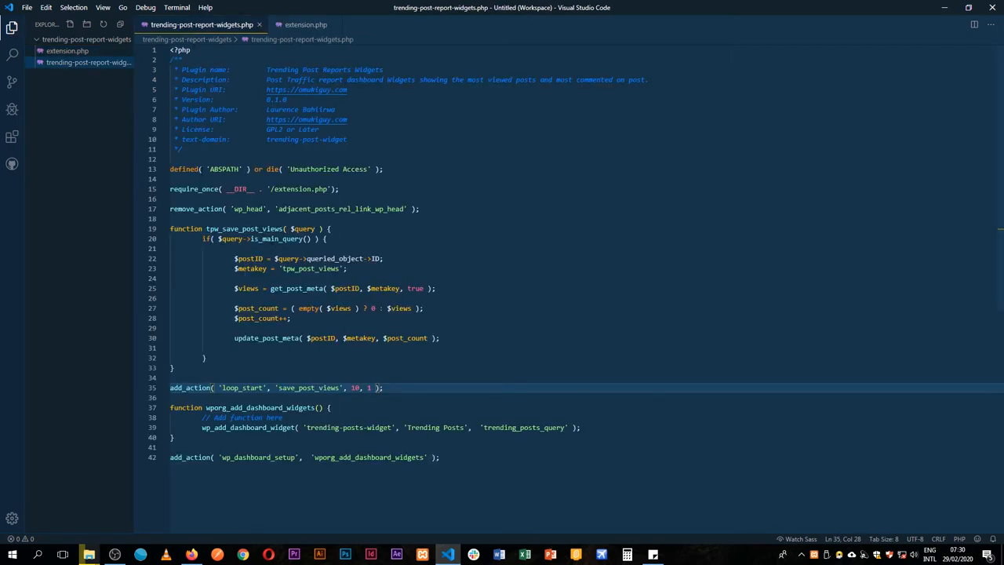
click(196, 159)
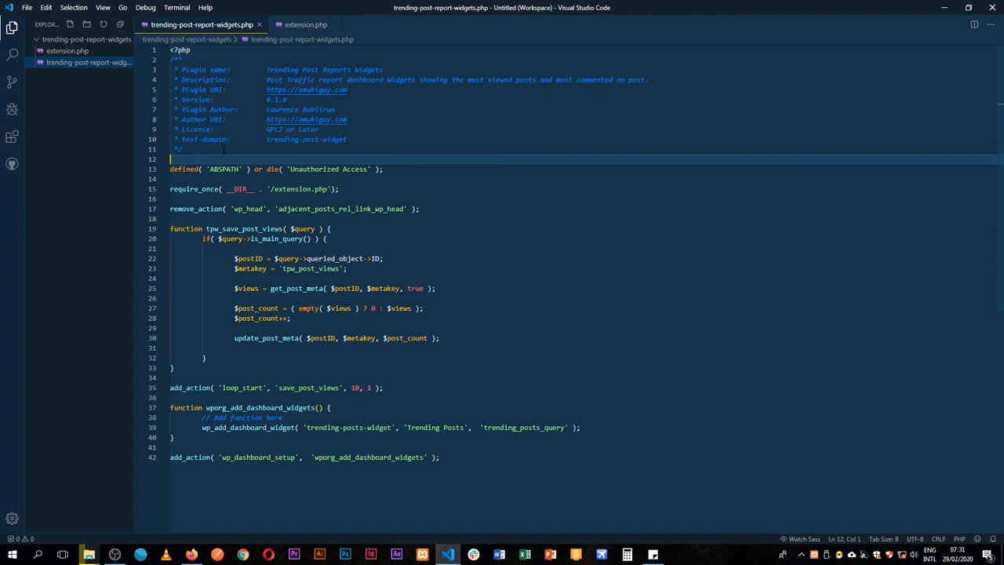
Type and save namespace omukiguy\trending_post_widget on line 12, renaming the function save_post_views.
text(namespace)
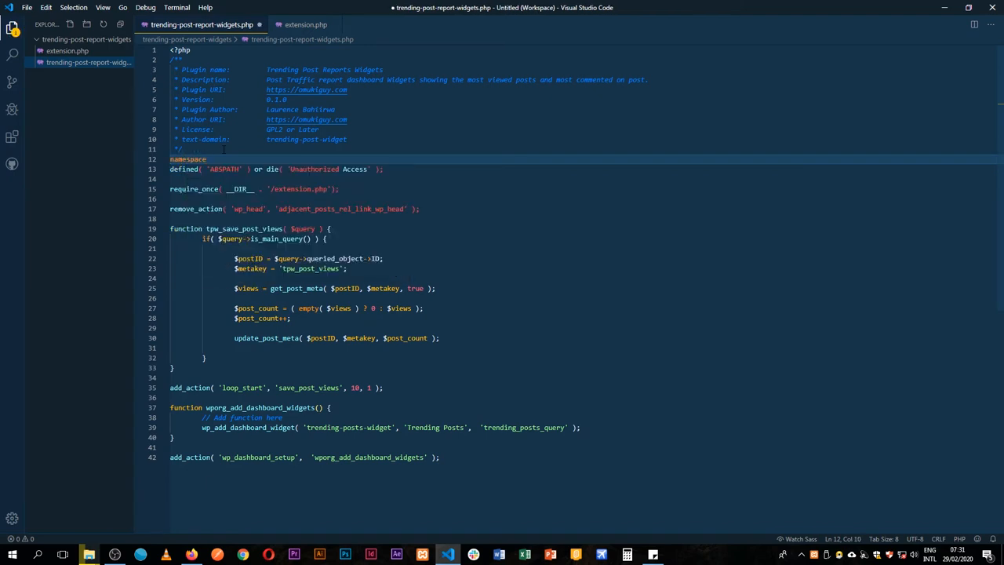
text(omukiguy)
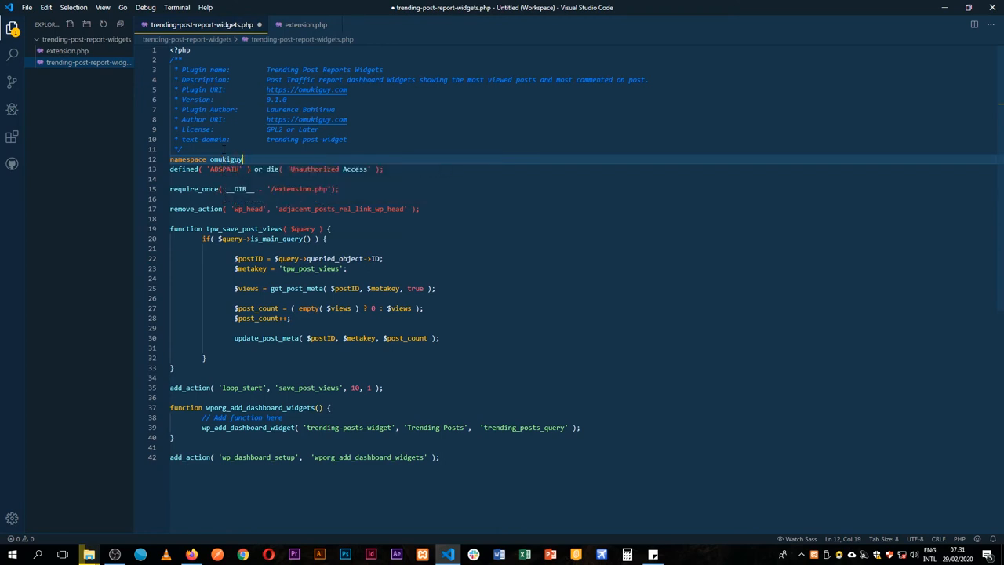
text(;)
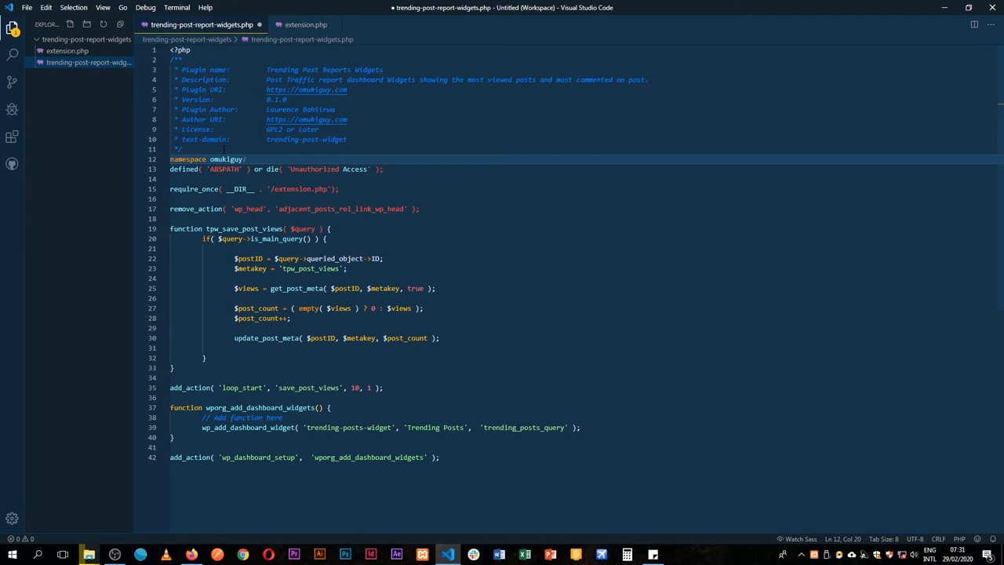
text(\tpw)
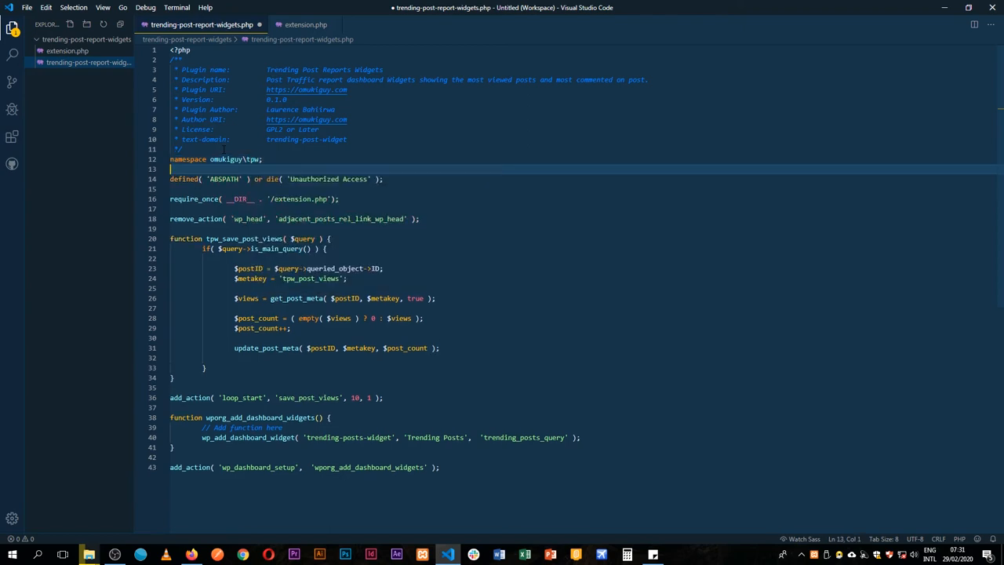
key(ctrl+s)
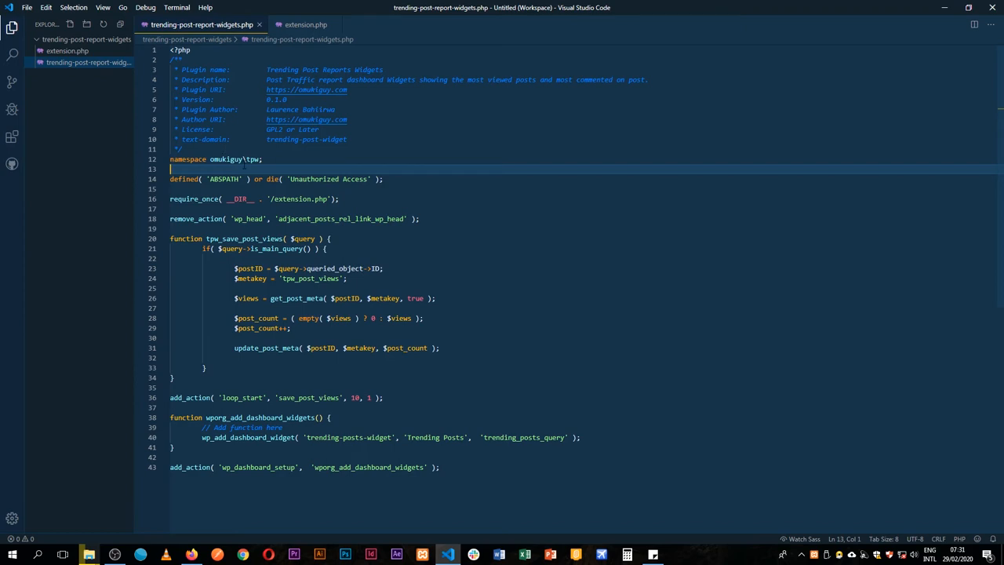
double_click(302, 139)
text(rending_post_widget)
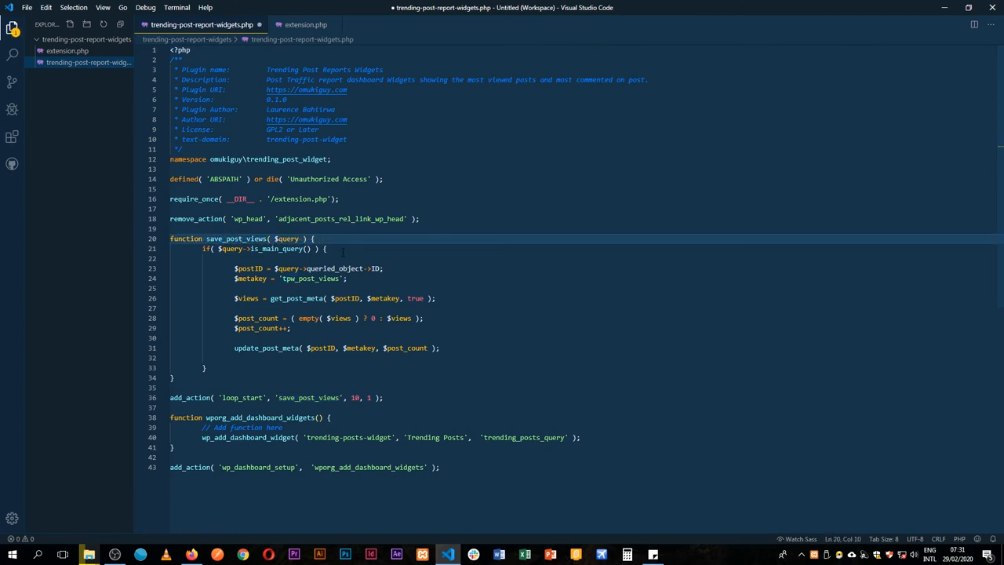
Prefix the loop_start callback with __NAMESPACE__ . before 'save_post_views' and save.
key(ctrl+s)
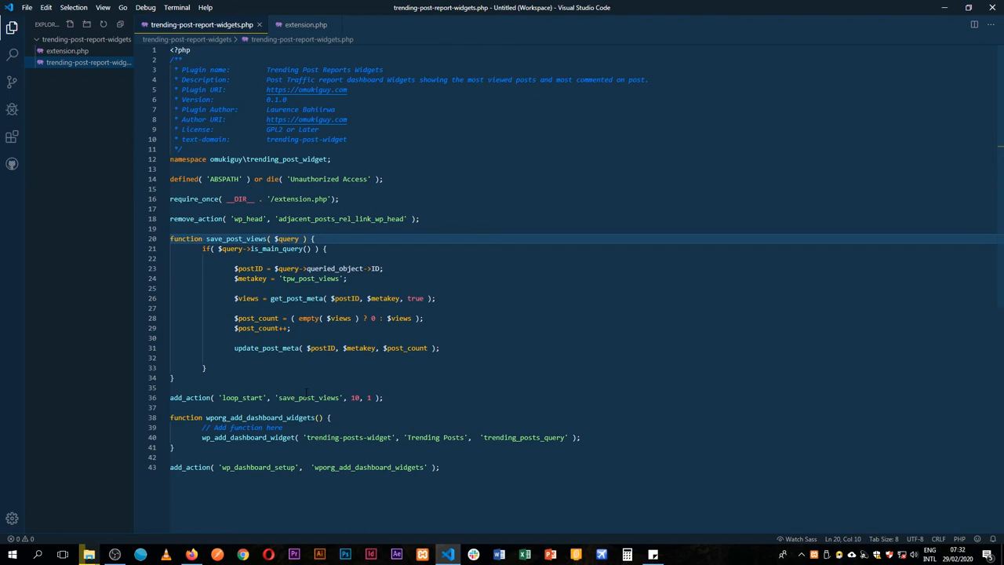
click(276, 398)
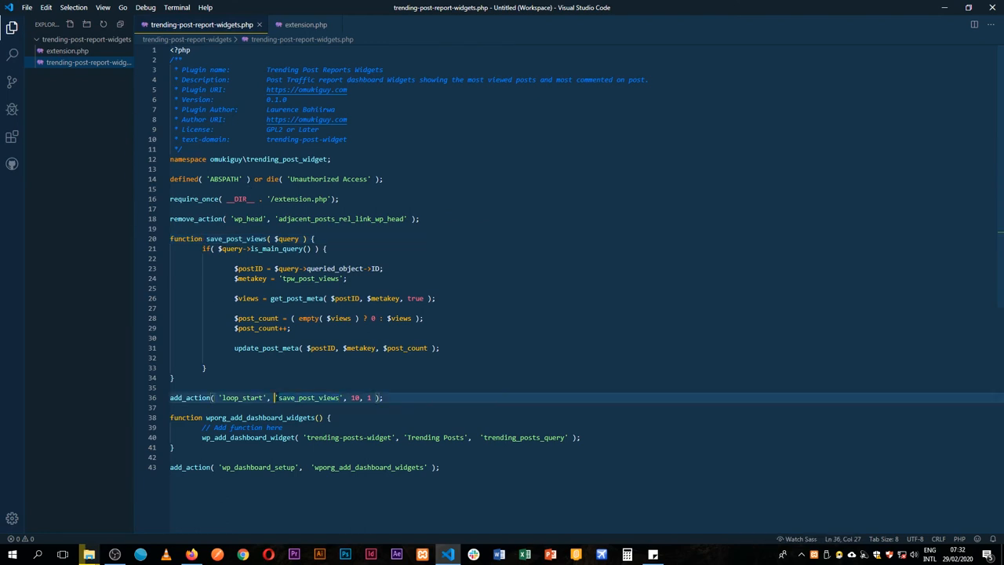
text(__NAMESPACE__)
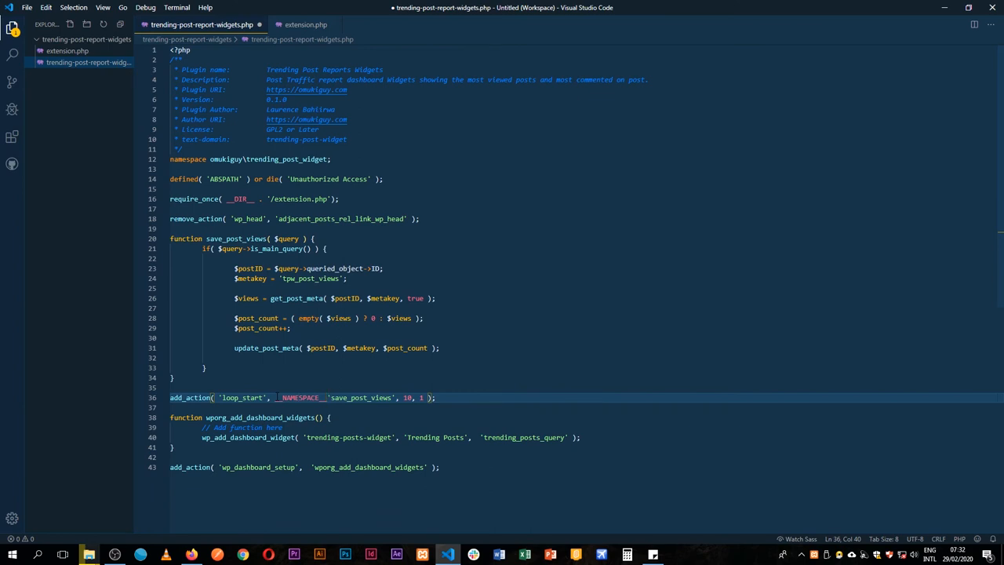
text(.)
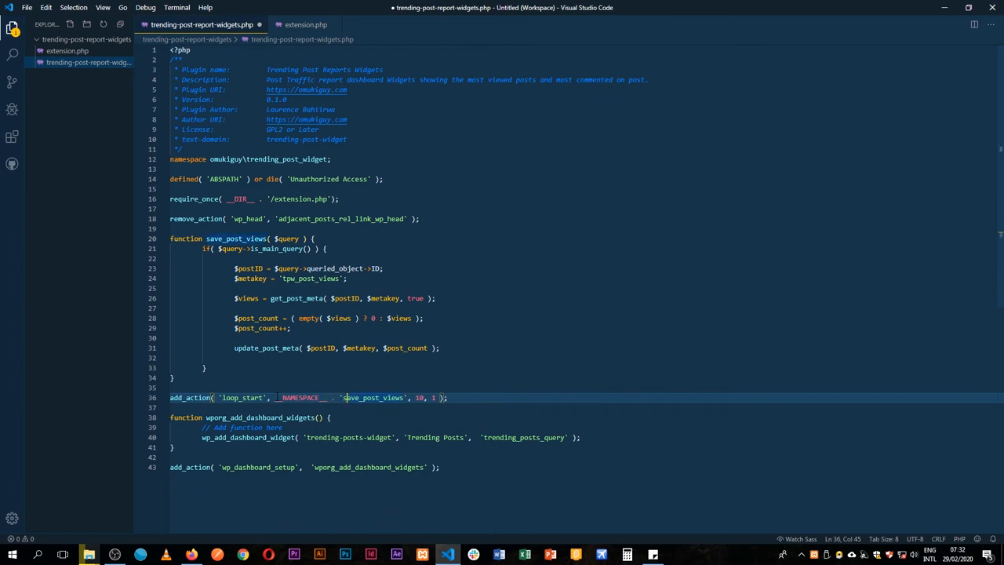
key(Left)
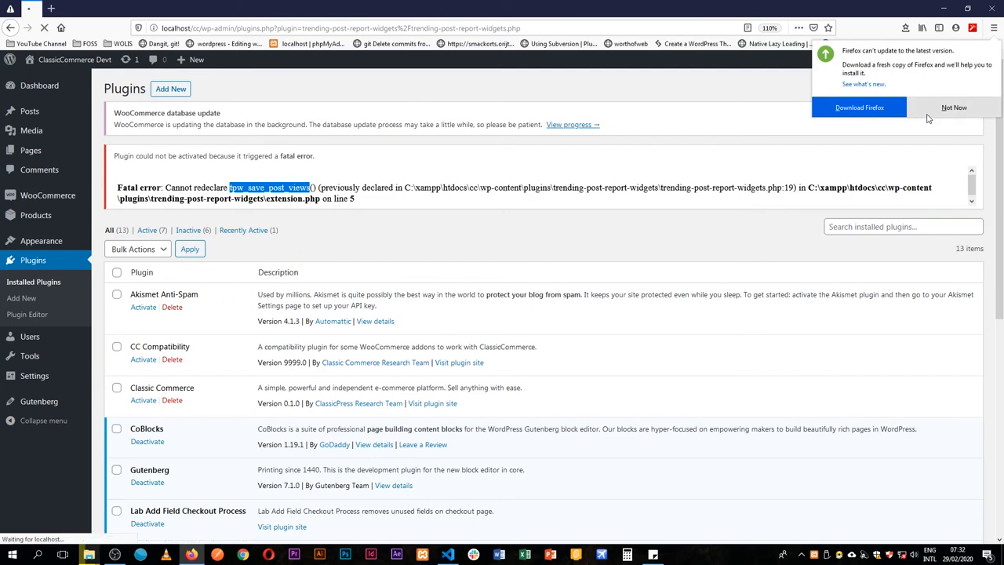
Activate Trending Post Reports Widgets and confirm the Plugin activated notice.
scroll(down, 3)
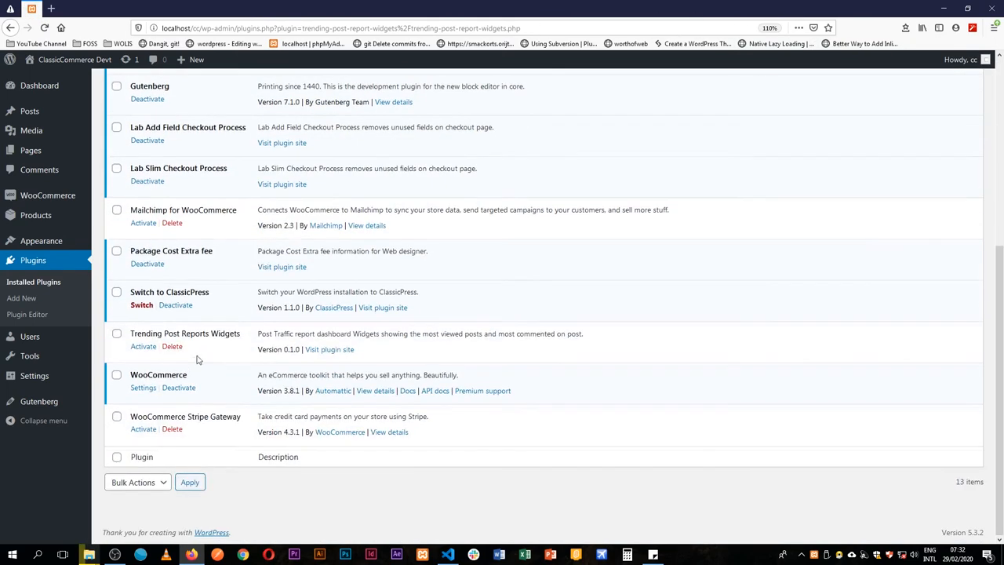
click(143, 346)
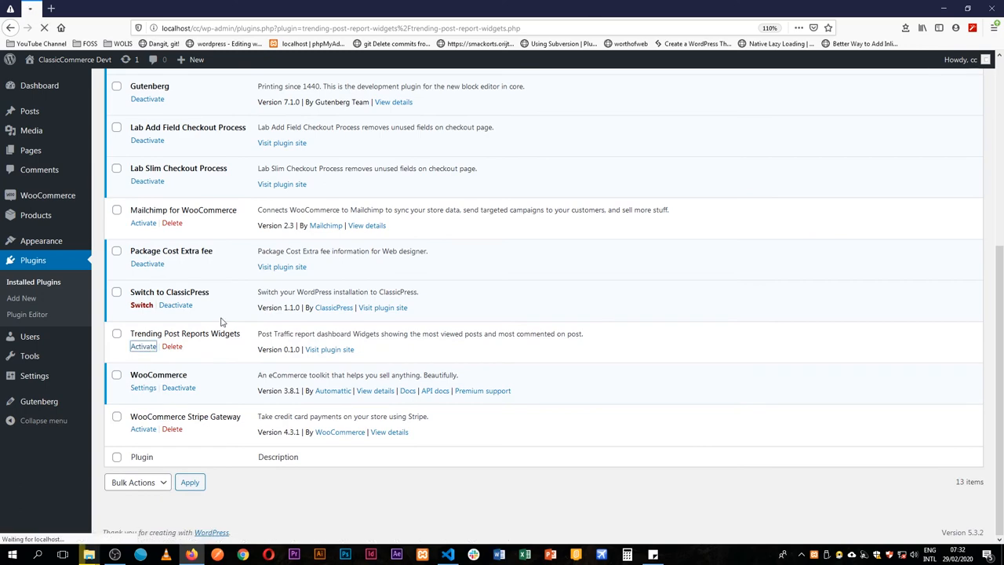
click(144, 346)
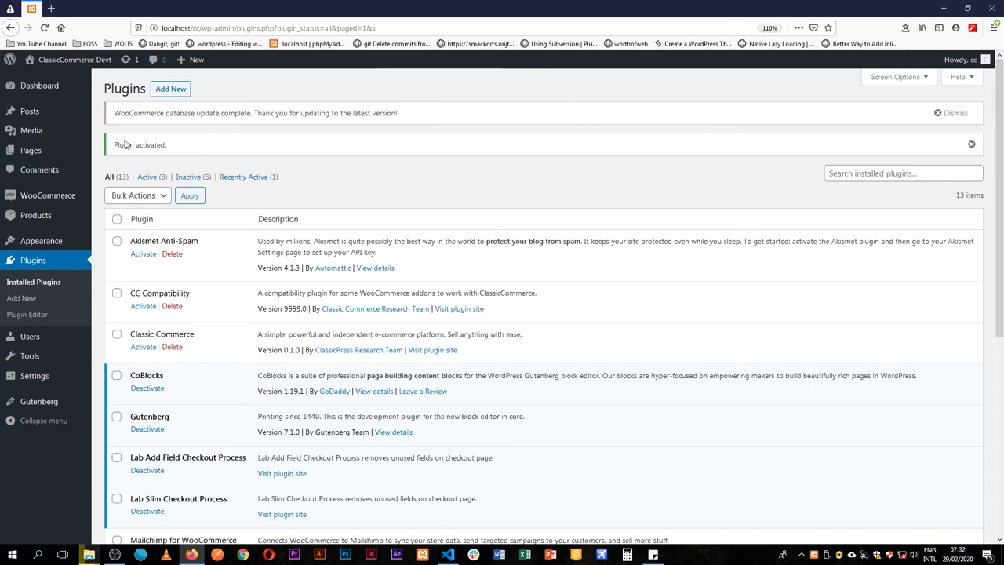
mouse_move(308, 429)
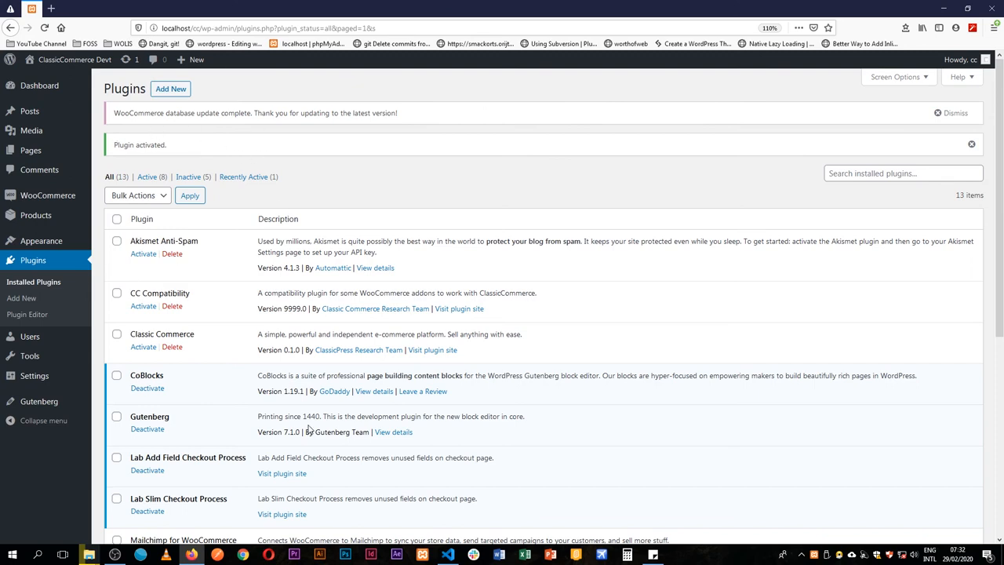
scroll(down, 3)
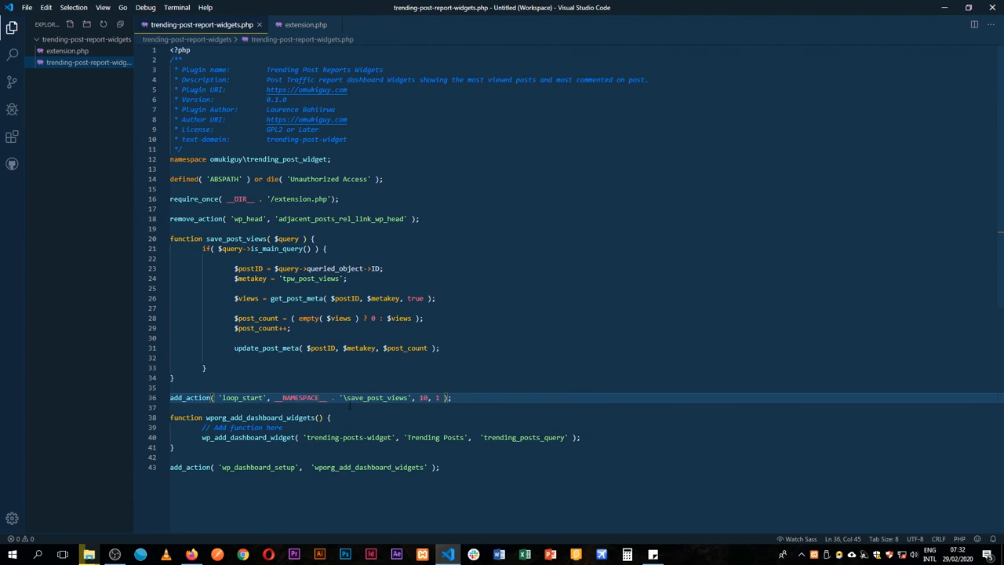
click(317, 398)
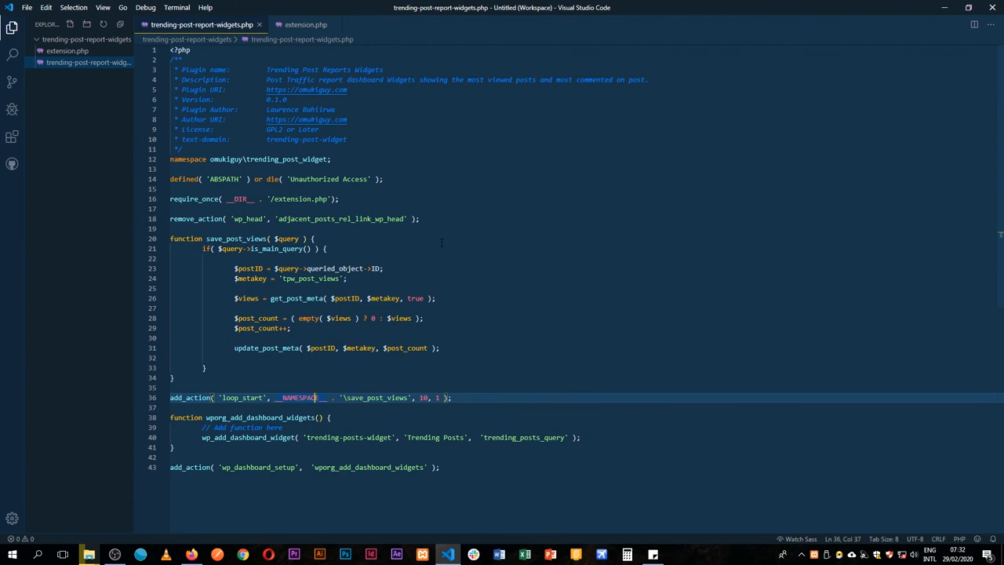
mouse_move(480, 371)
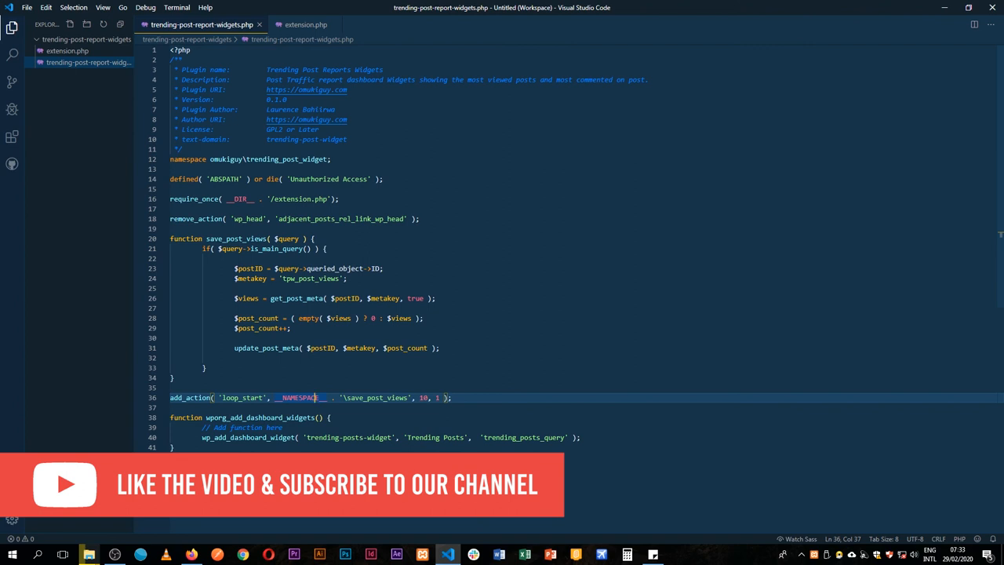
click(383, 268)
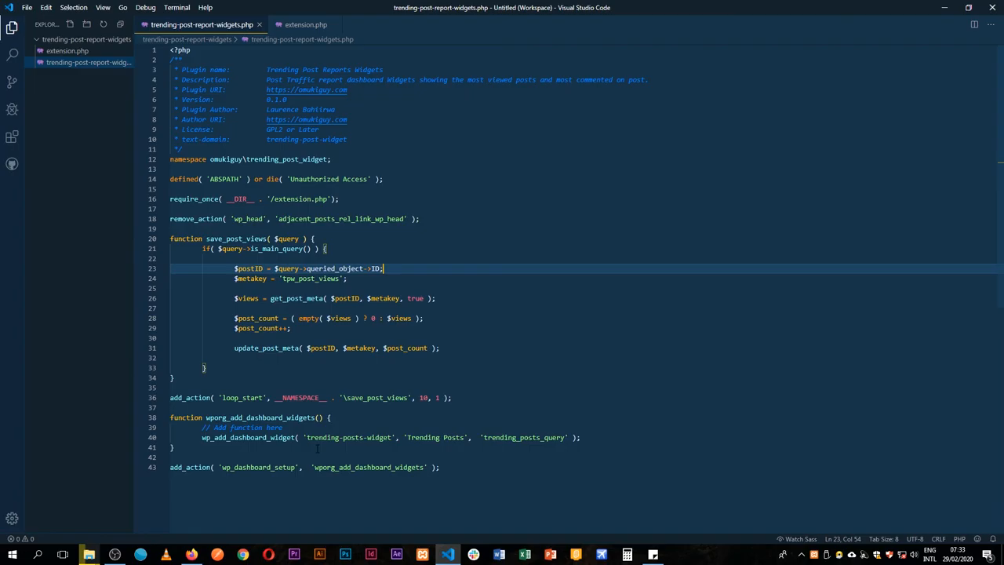